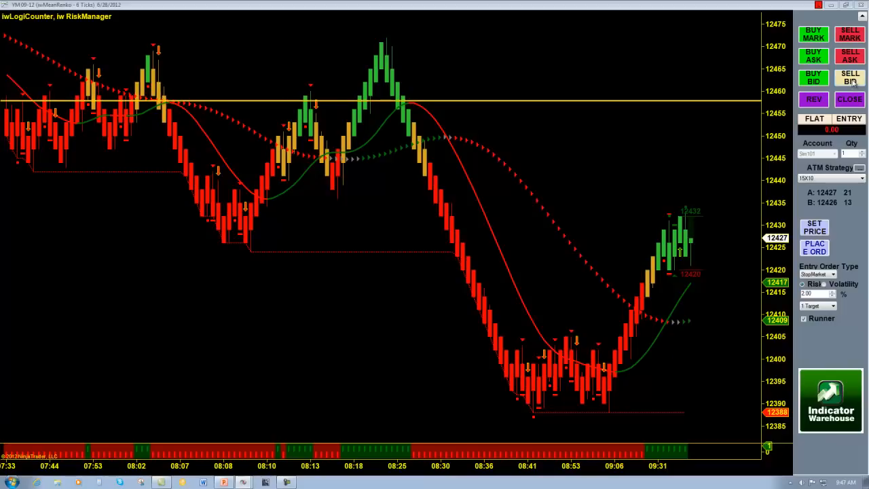
mouse_move(583, 285)
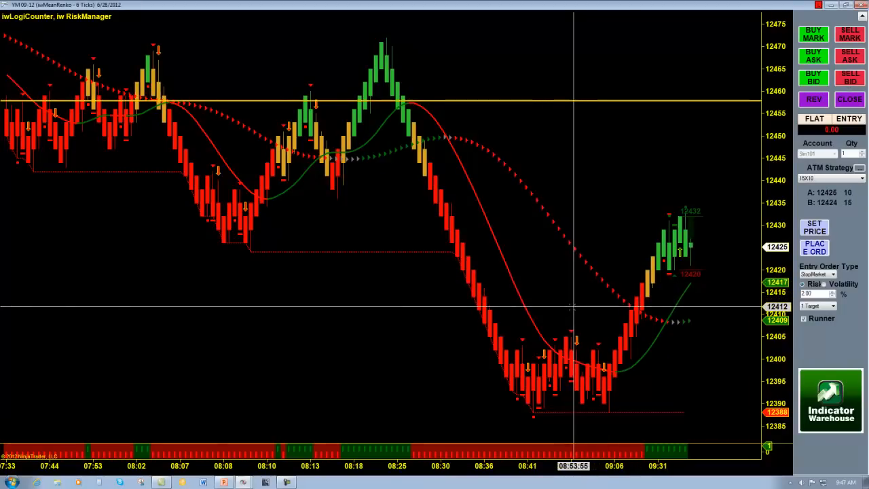
Place a one-contract Buy Limit order at 12414 from the chart's right-click order menu
right_click(573, 312)
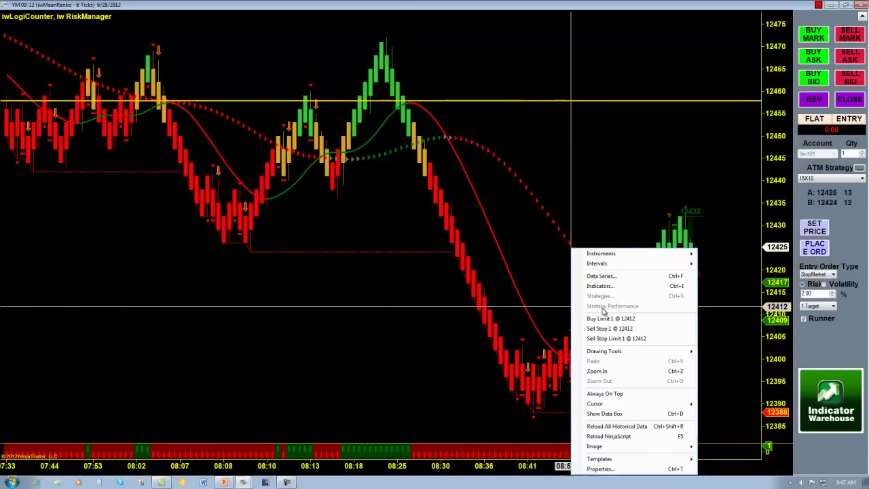
mouse_move(608, 338)
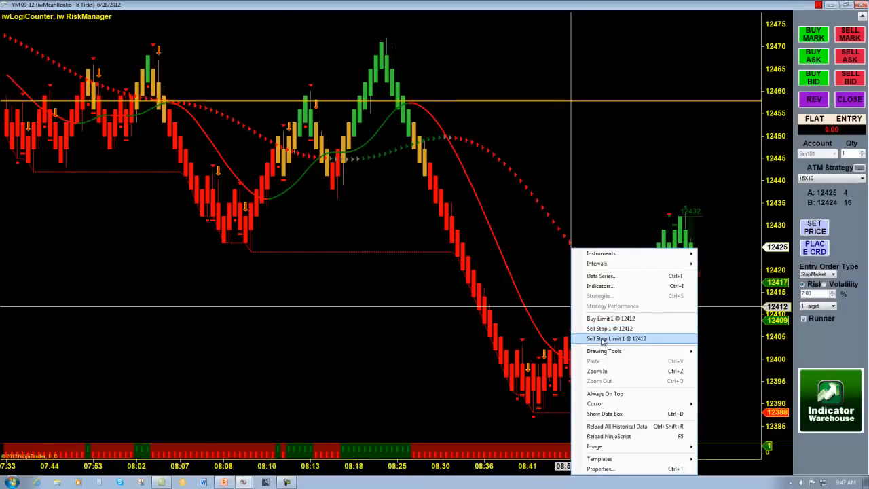
mouse_move(608, 328)
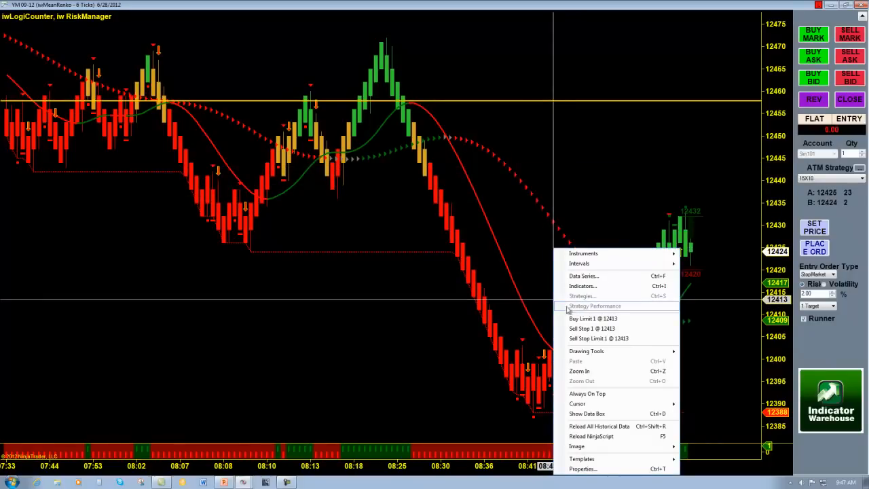
left_click(581, 317)
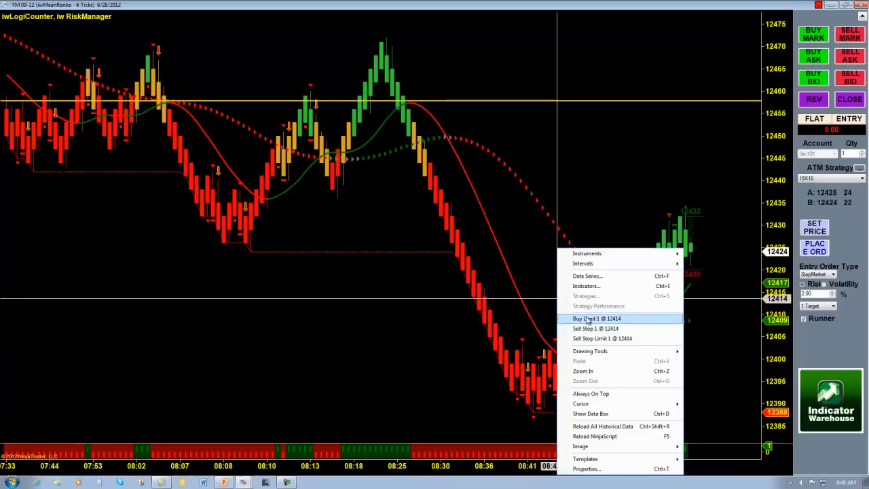
left_click(595, 318)
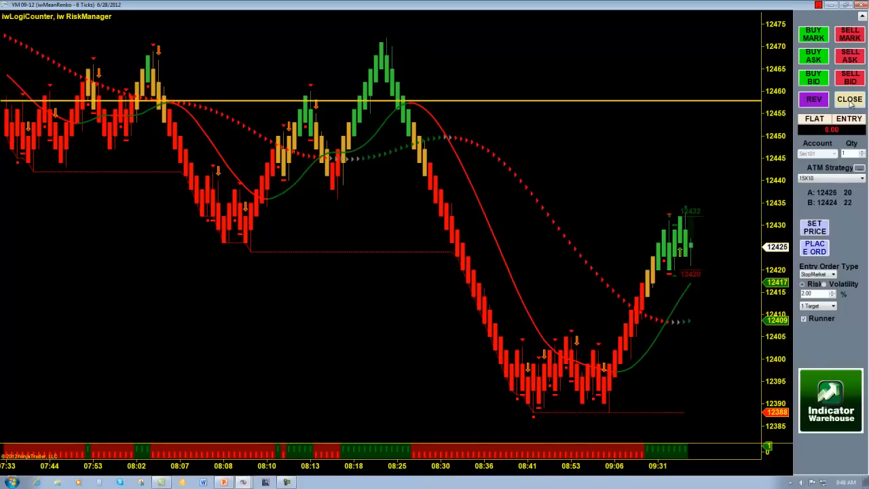
Bring up the order options menu for the working buy limit order in Chart Trader
right_click(567, 302)
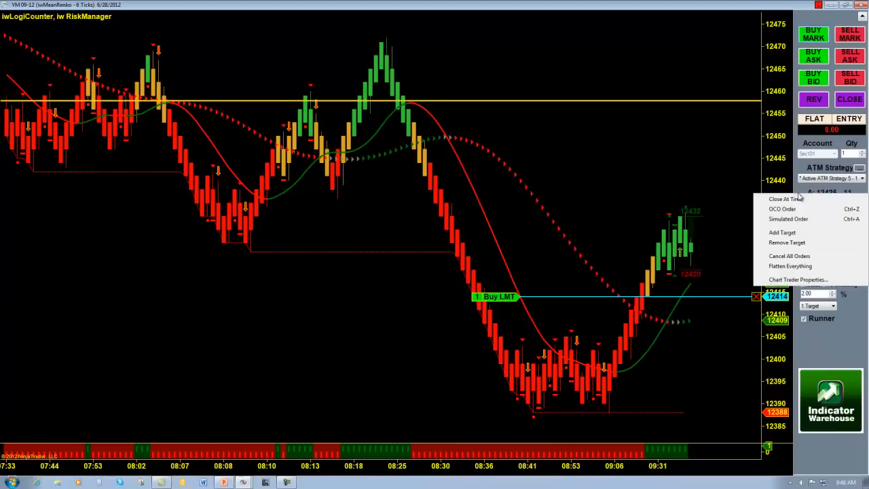
mouse_move(815, 324)
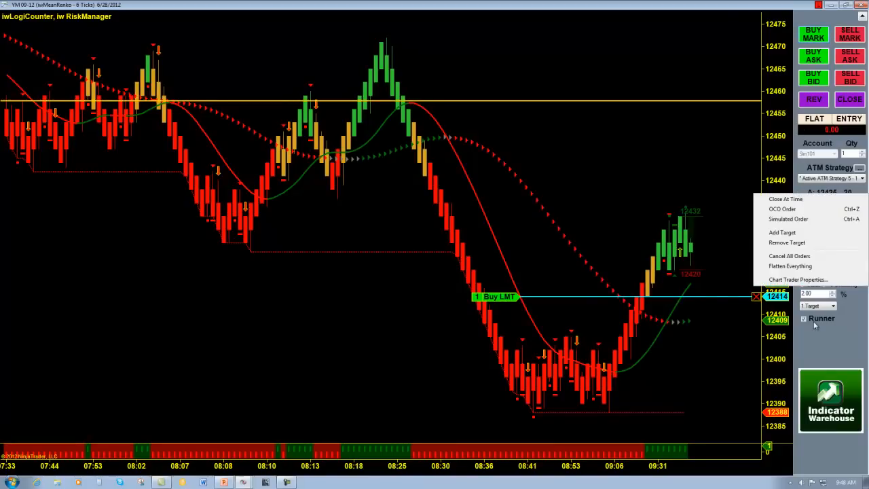
mouse_move(778, 266)
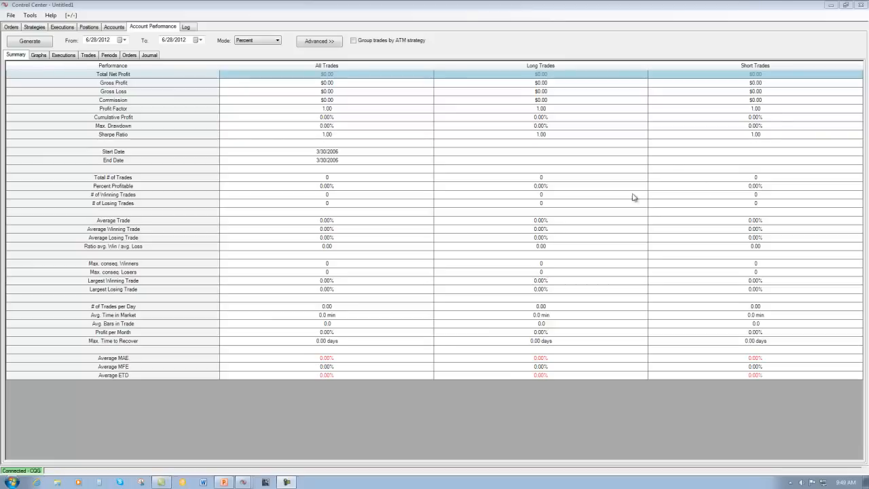
mouse_move(89, 110)
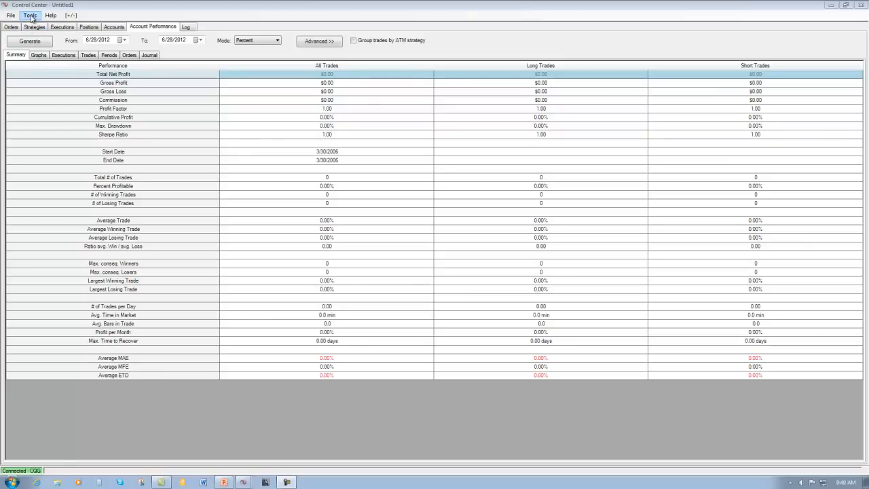
Review the Flatten Everything and Sell Market entries in the Global and Order Entry hotkey categories
left_click(28, 13)
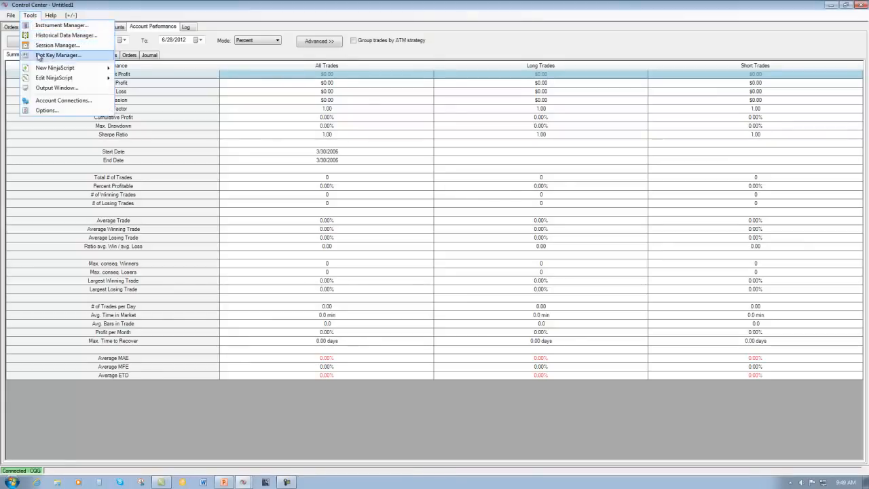
left_click(61, 56)
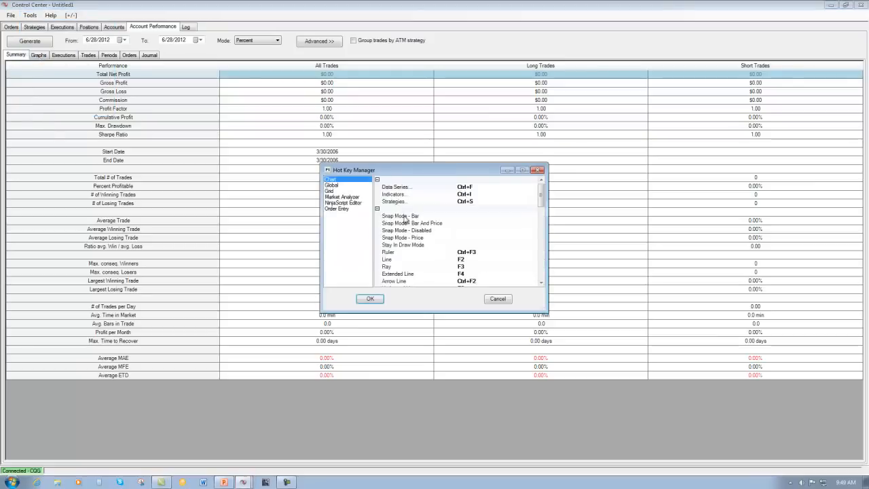
mouse_move(469, 195)
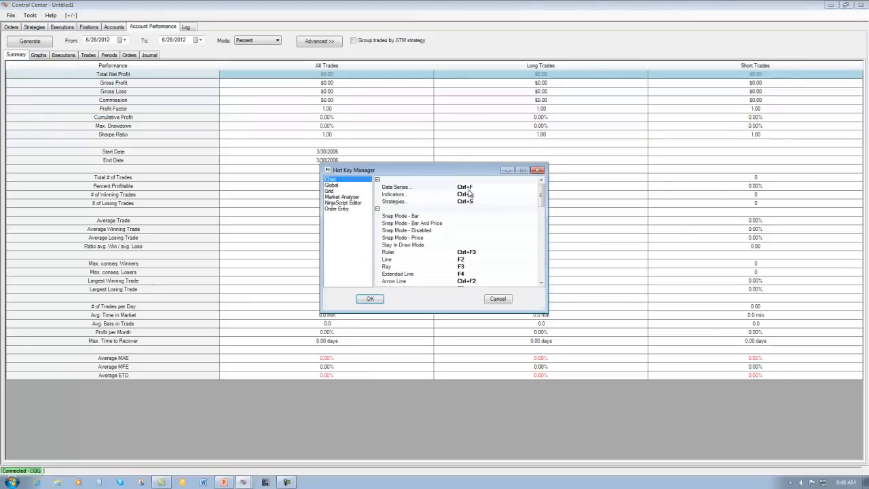
mouse_move(527, 239)
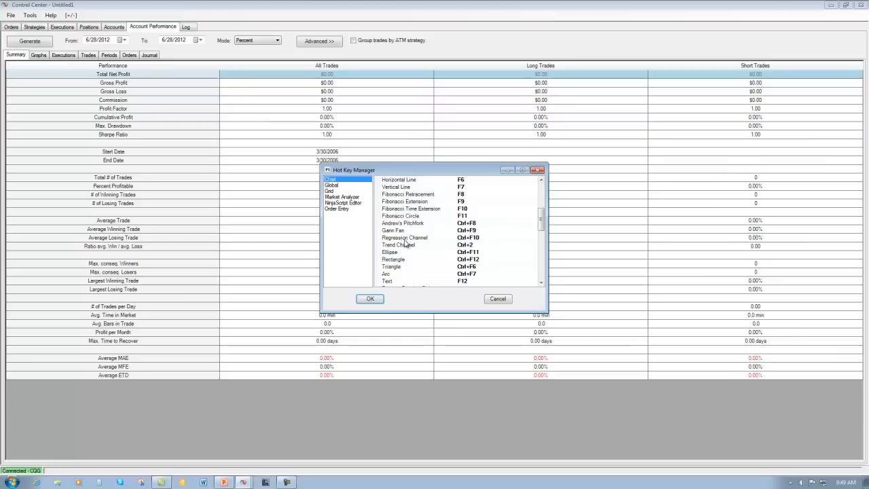
mouse_move(466, 245)
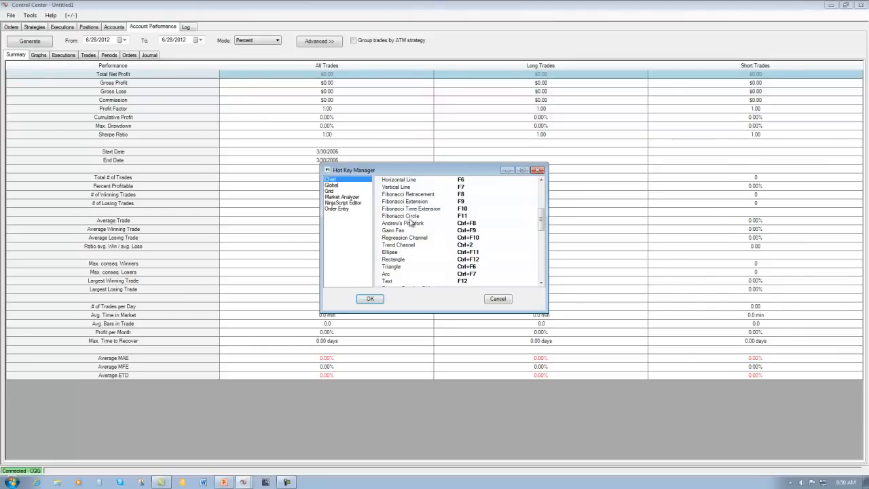
left_click(333, 184)
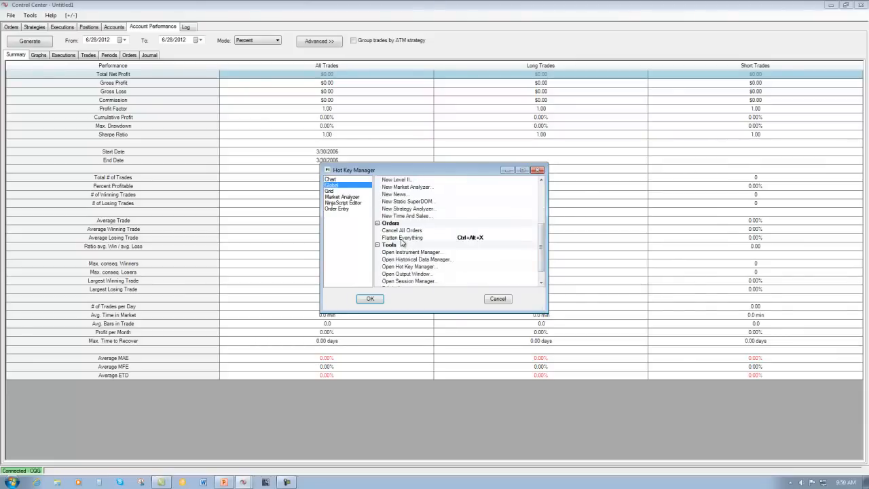
left_click(401, 238)
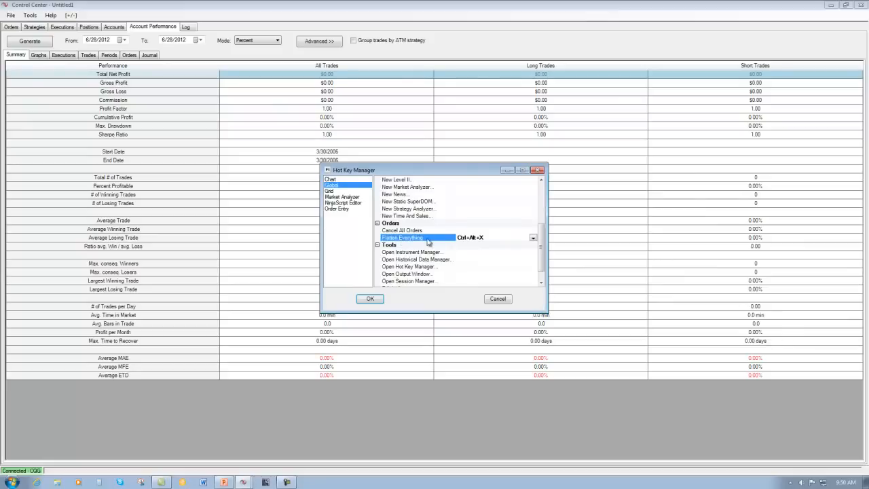
left_click(336, 209)
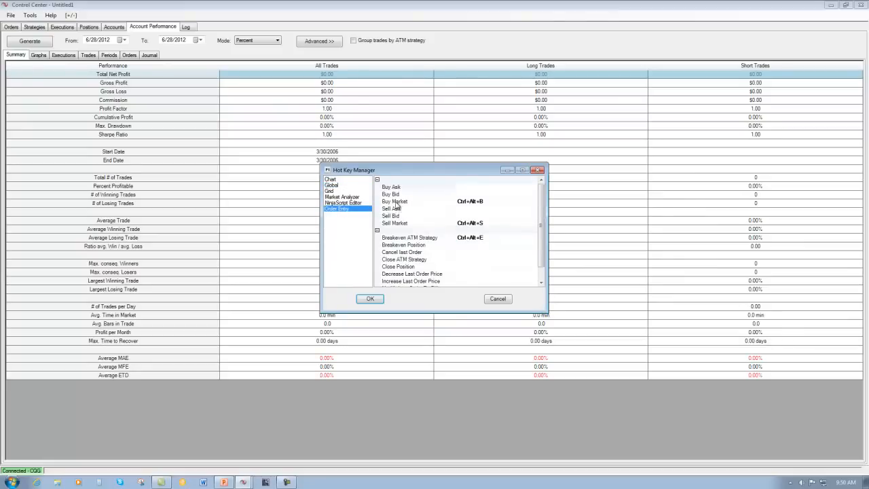
left_click(399, 223)
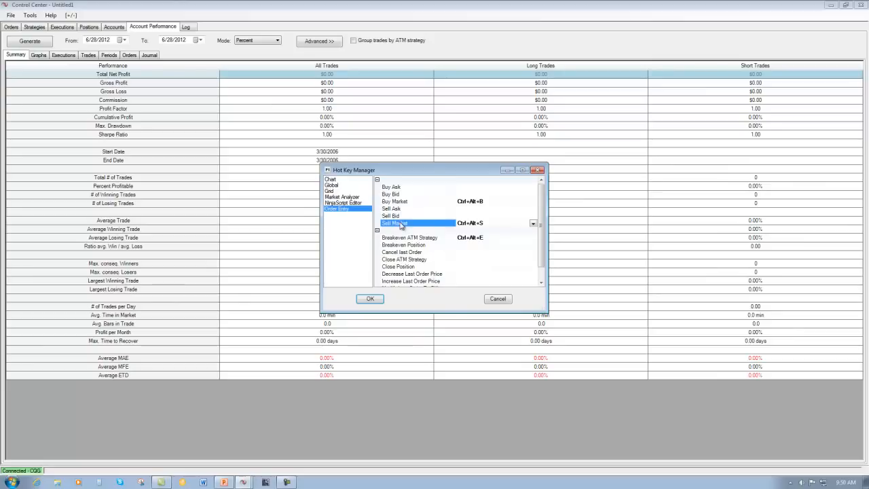
mouse_move(407, 239)
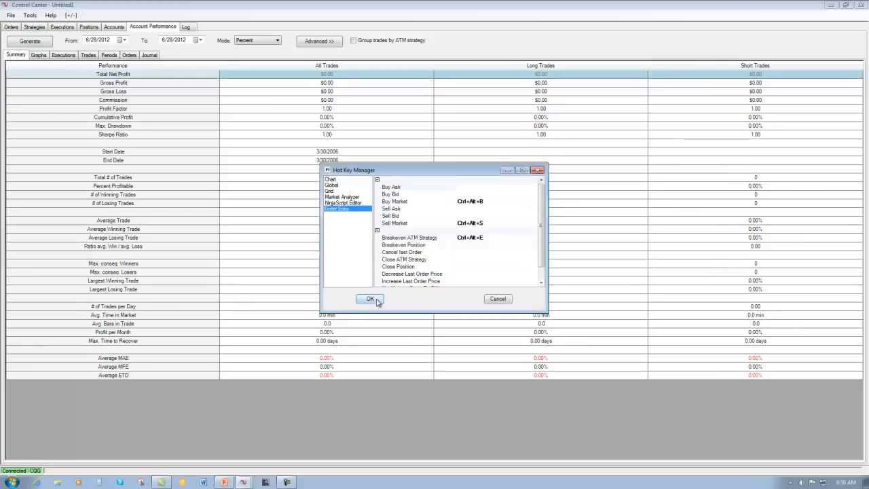
Confirm the hot key settings and dismiss the inactive-hot-keys notice
left_click(369, 300)
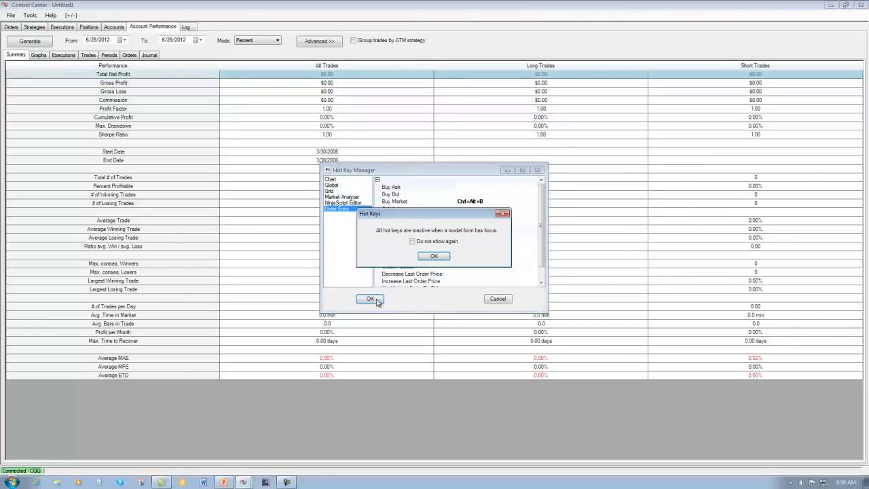
mouse_move(376, 236)
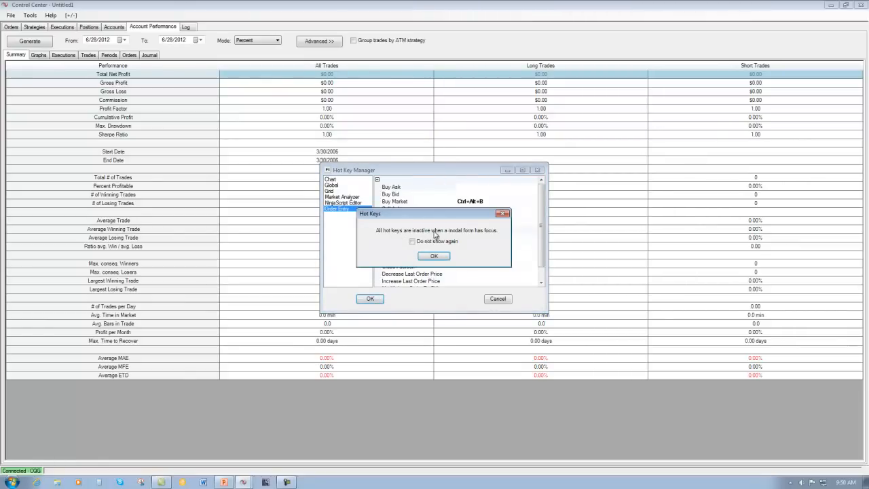
mouse_move(474, 237)
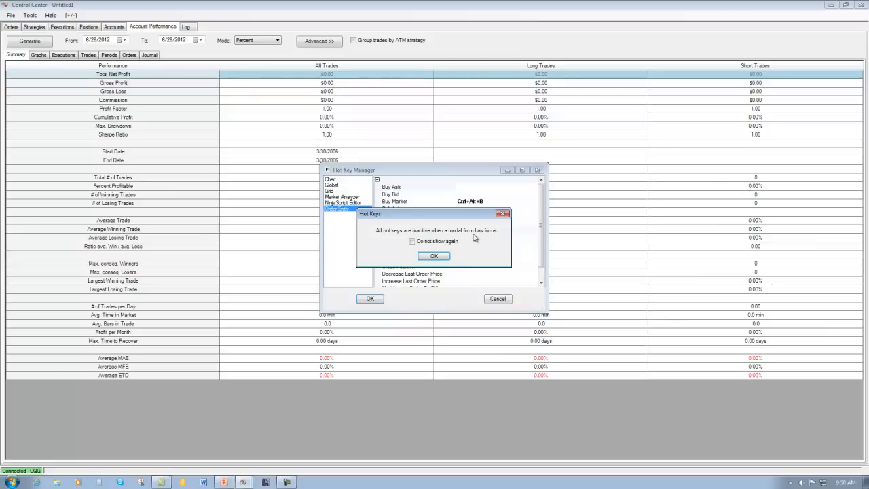
mouse_move(489, 192)
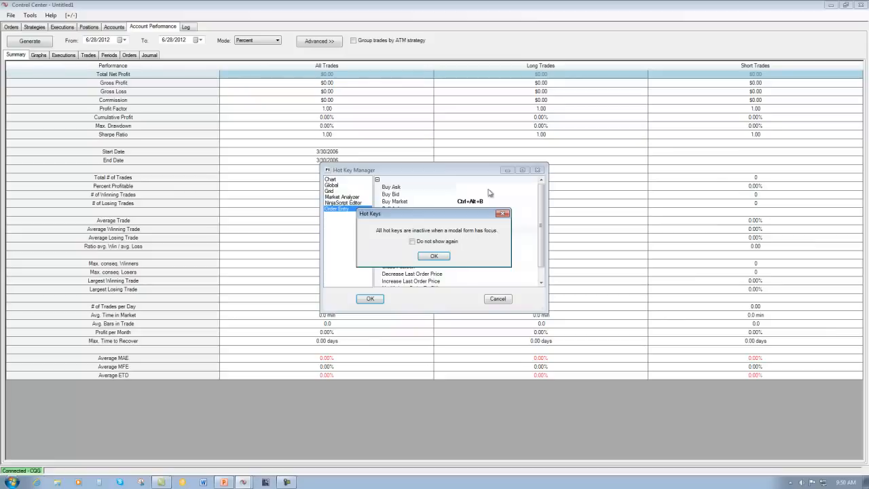
mouse_move(347, 226)
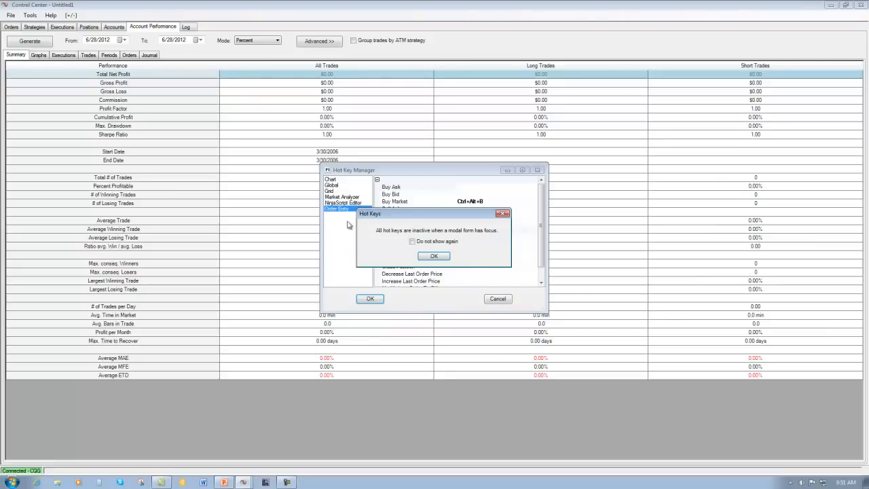
mouse_move(358, 268)
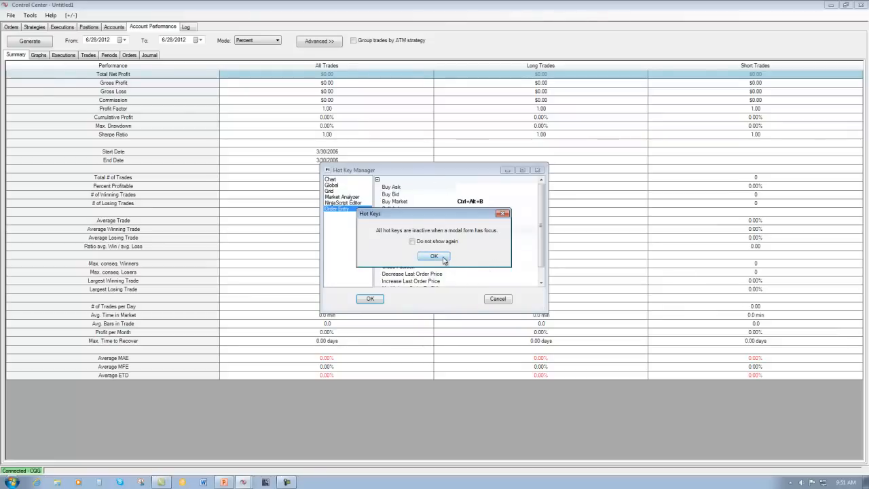
left_click(431, 255)
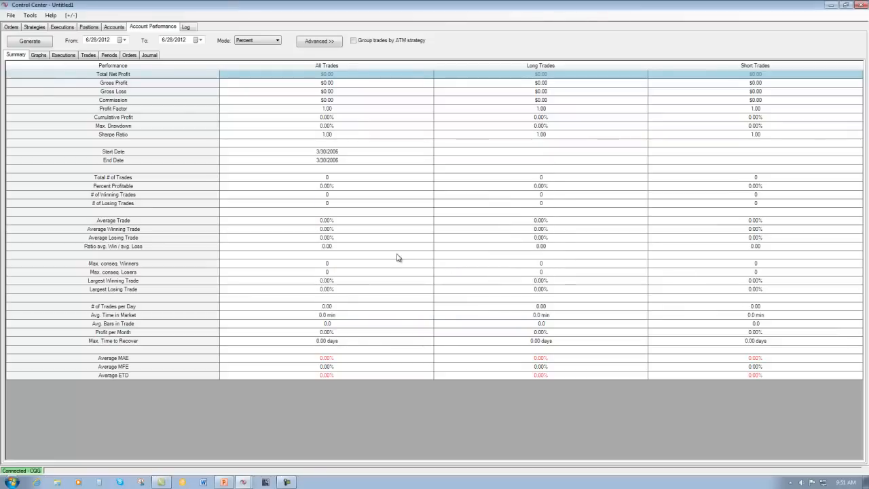
mouse_move(382, 129)
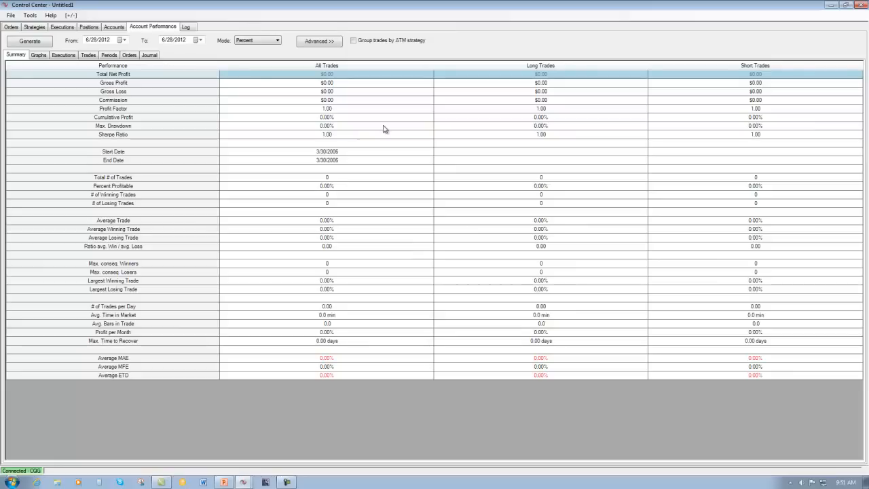
mouse_move(80, 33)
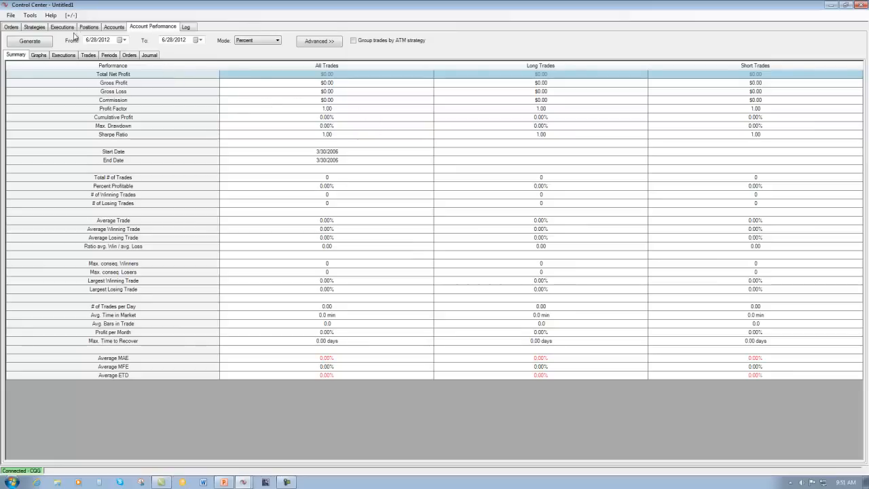
Select the Buy Jack command in the Order Entry category of the Hot Key Manager
left_click(27, 15)
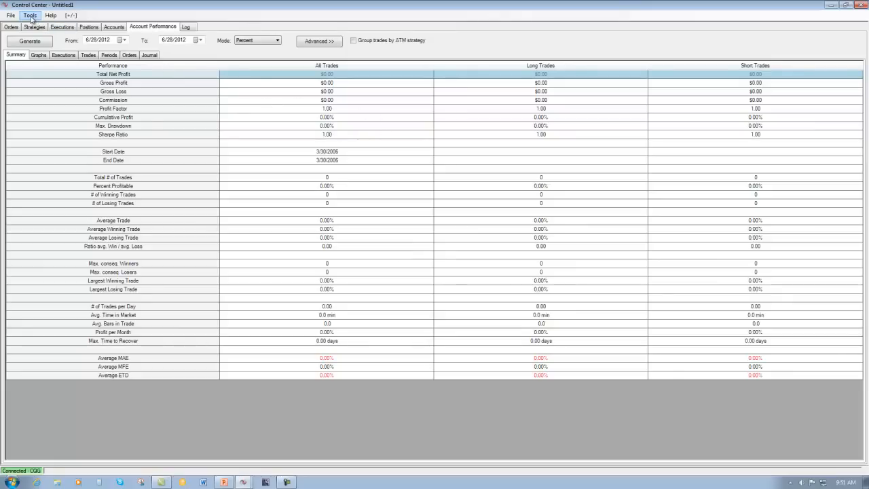
left_click(27, 15)
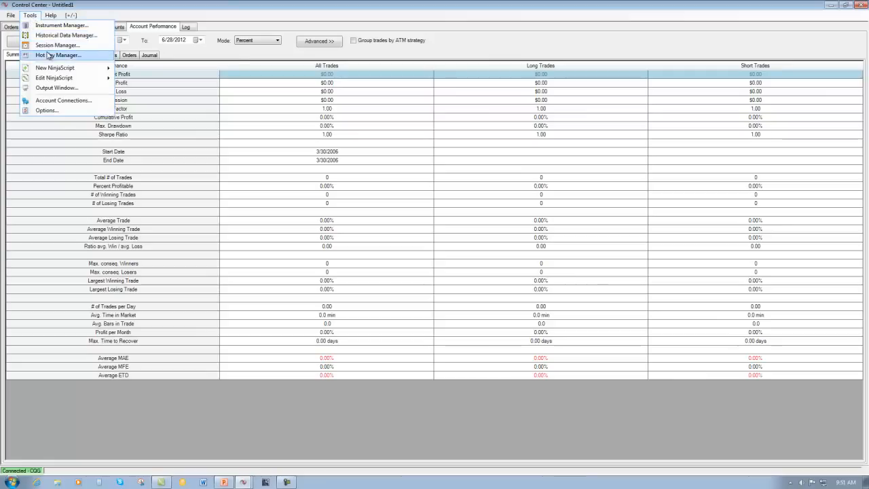
left_click(47, 54)
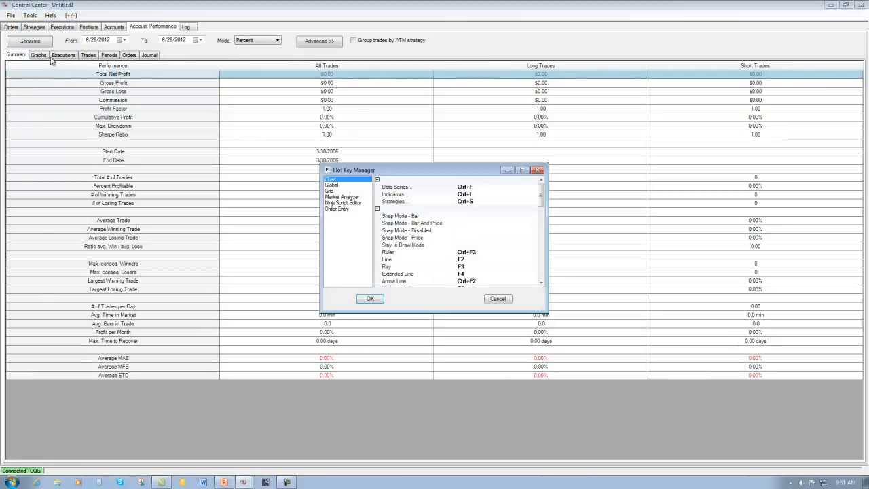
mouse_move(377, 249)
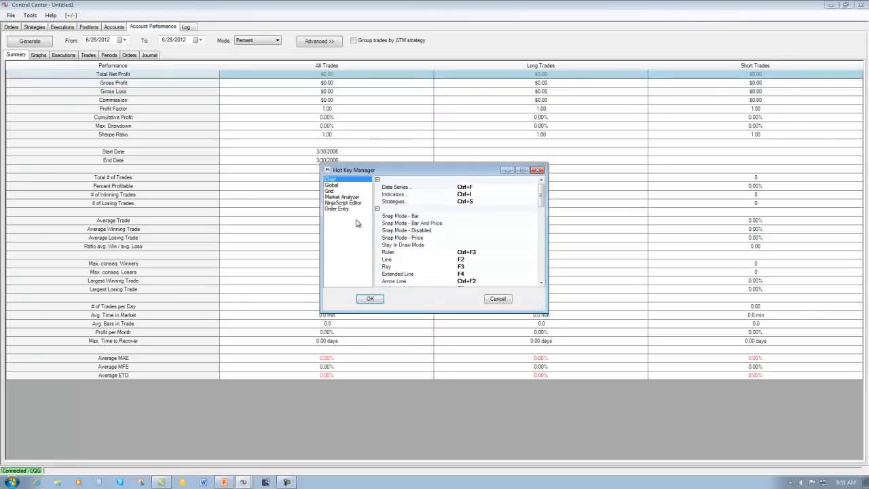
left_click(337, 209)
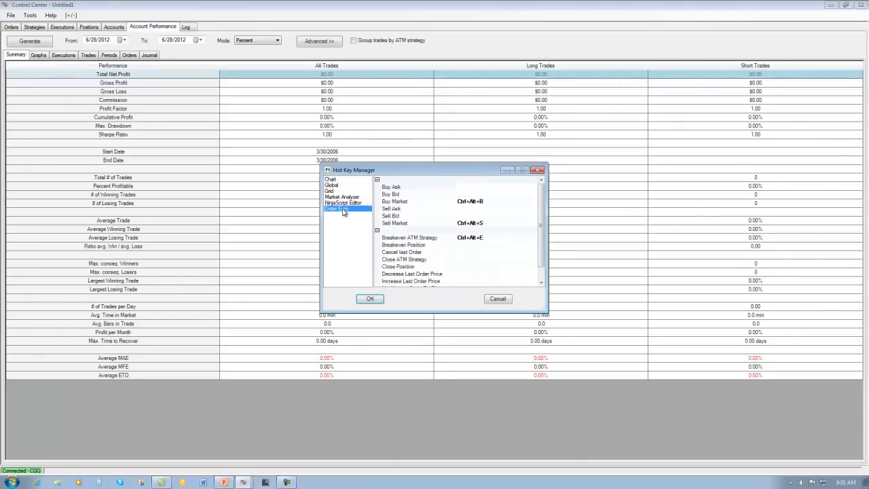
mouse_move(404, 188)
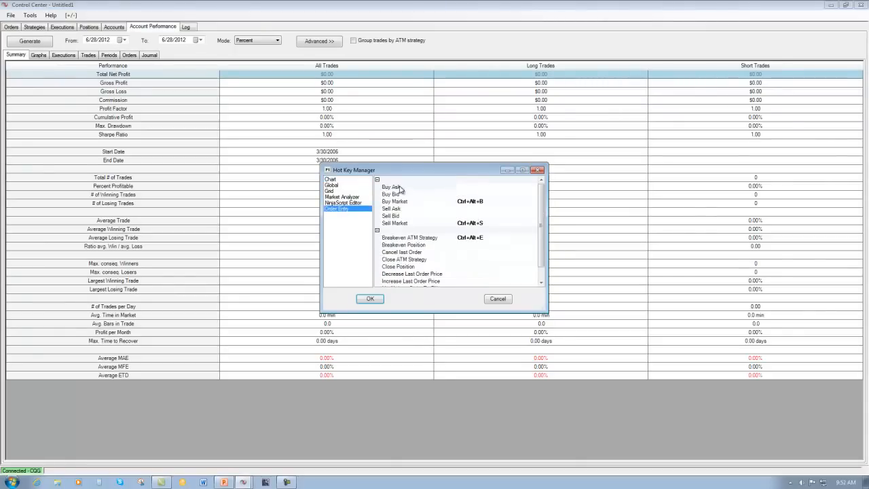
left_click(391, 187)
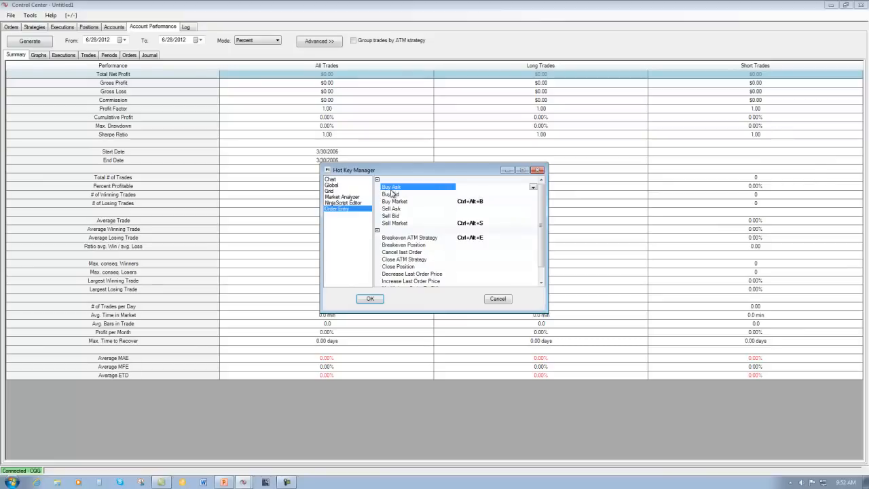
mouse_move(524, 195)
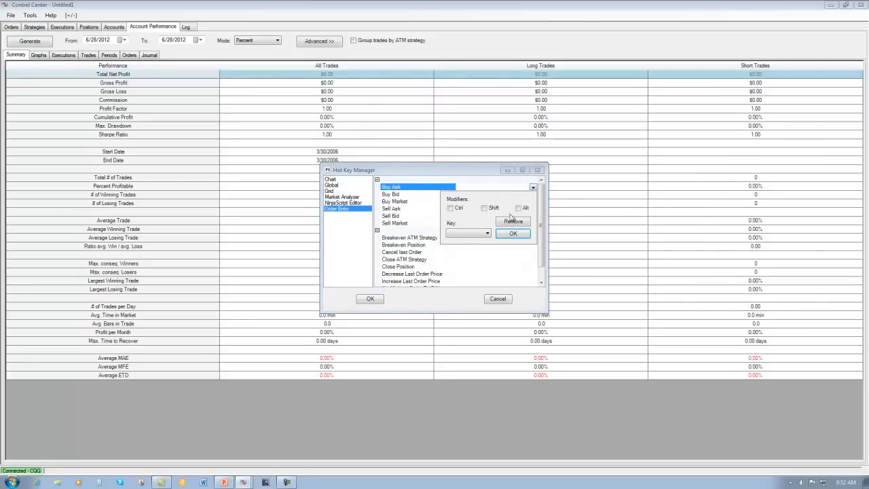
Assign Ctrl+Shift+B to Buy Jack, save the hot keys and dismiss the notice
left_click(451, 208)
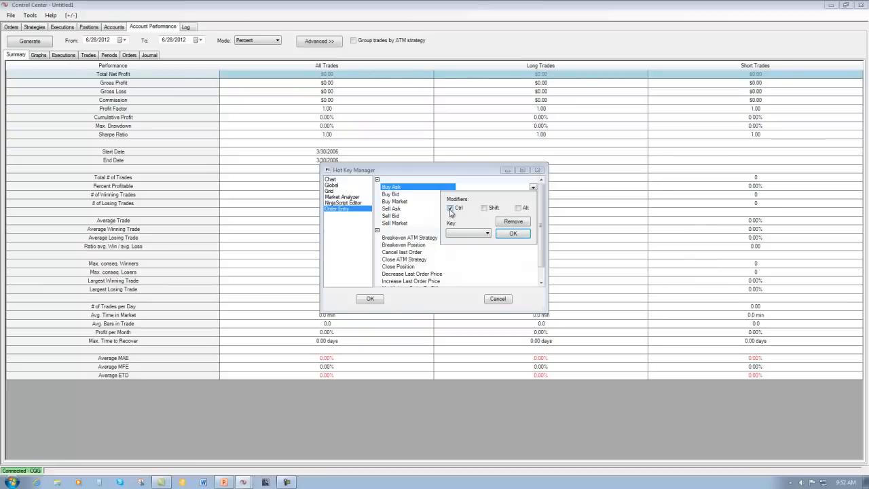
left_click(483, 208)
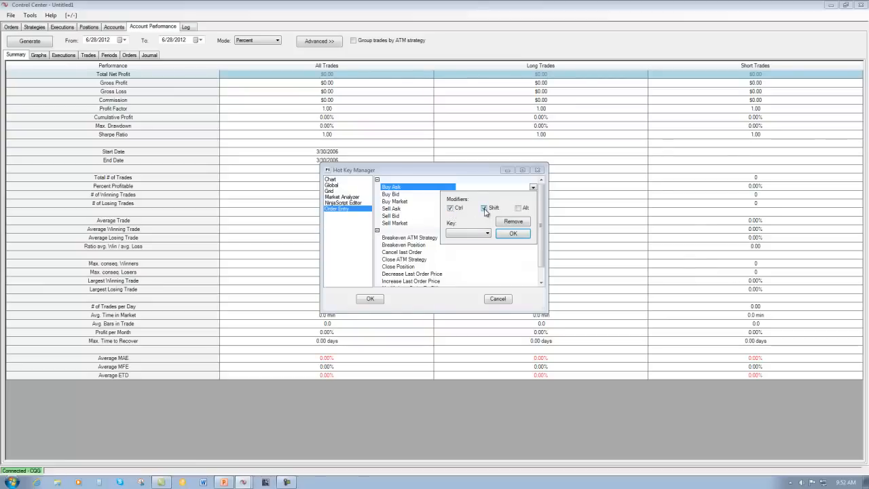
left_click(485, 233)
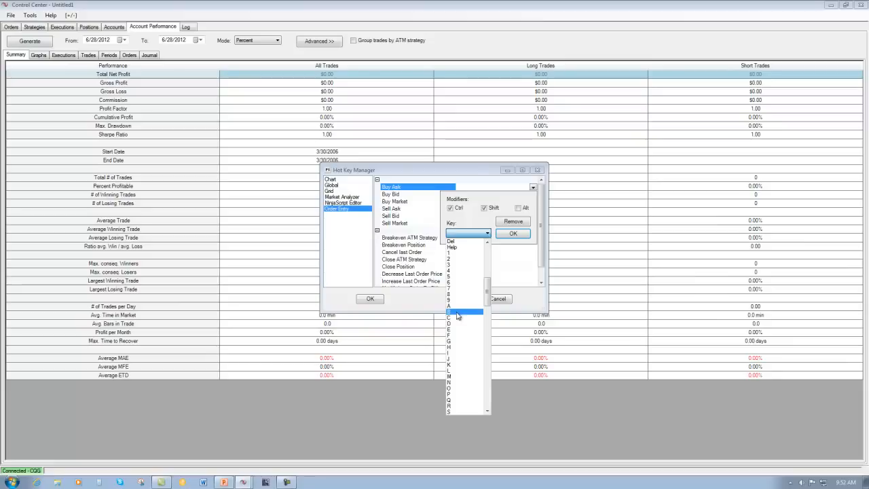
left_click(460, 311)
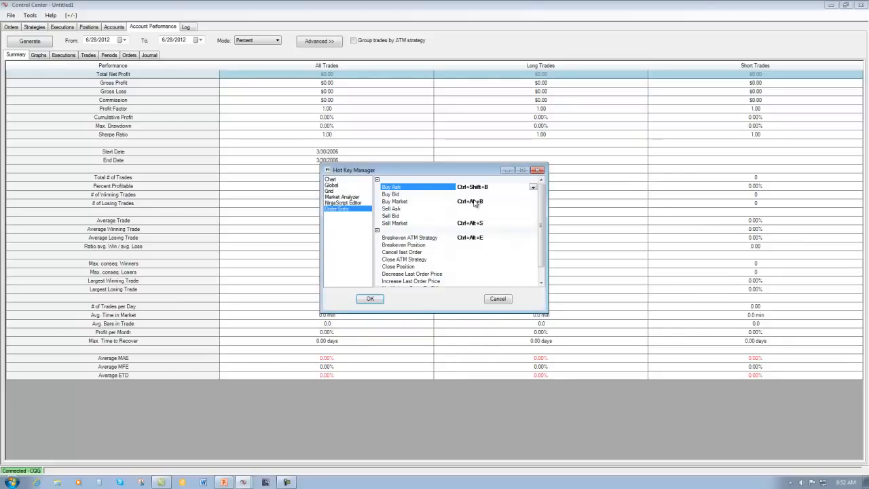
left_click(369, 299)
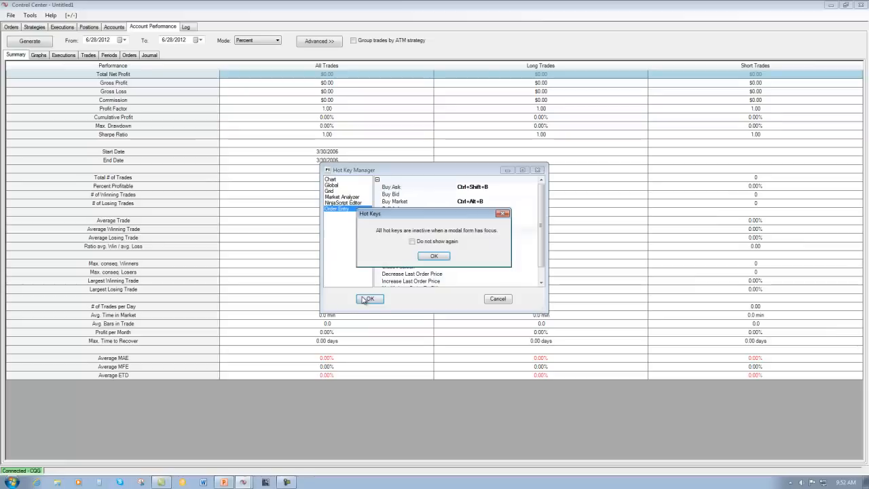
left_click(369, 298)
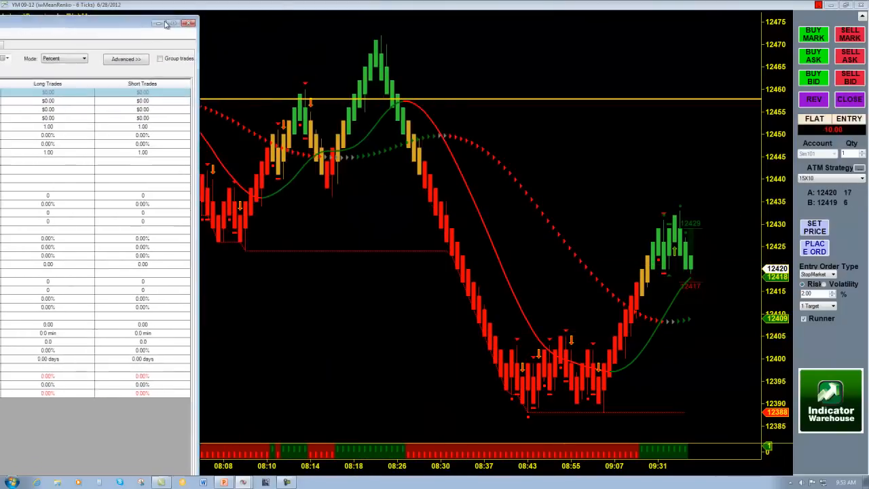
Bring up the Control Center's Tools menu over the chart
left_click(49, 19)
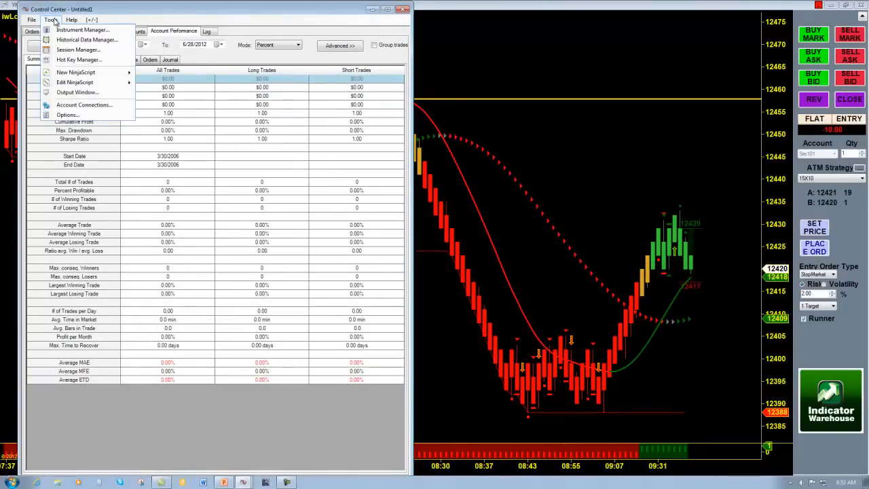
mouse_move(88, 60)
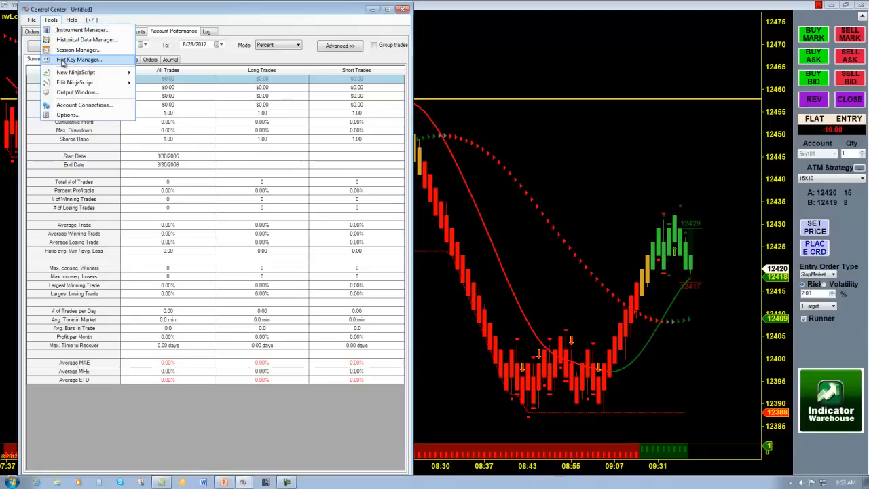
Reopen the Hot Key Manager, accept the drawing-tool shortcuts and close it
left_click(92, 63)
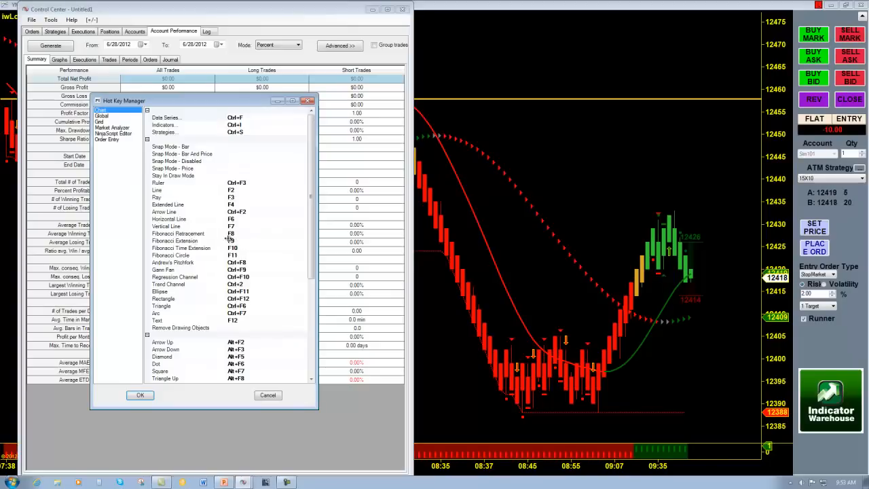
left_click(140, 395)
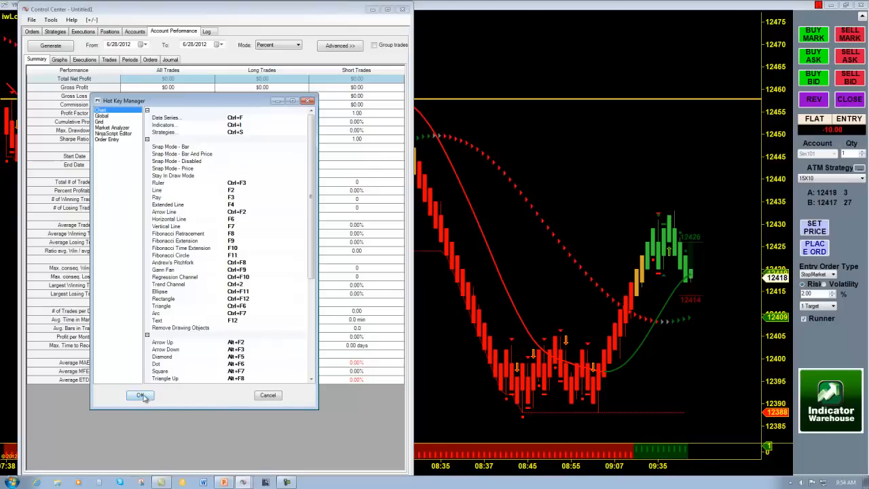
left_click(139, 395)
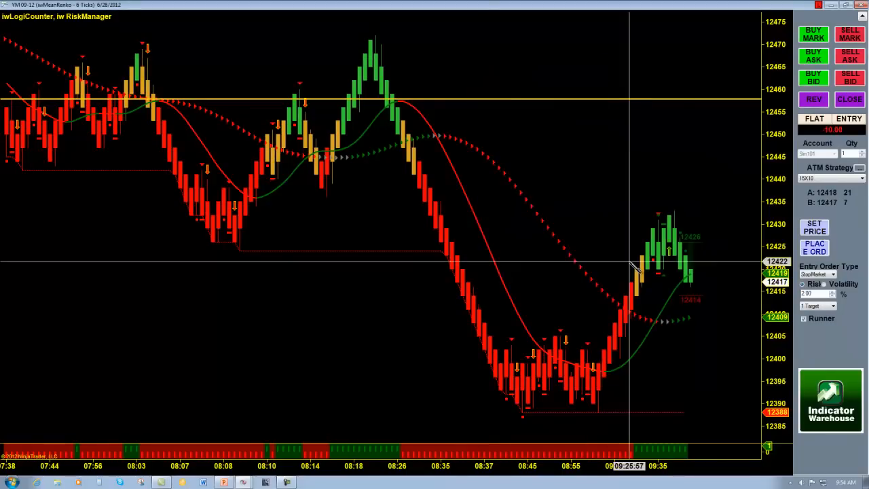
Drag the Control Center window back up over the renko chart
left_click_drag(597, 412, 672, 216)
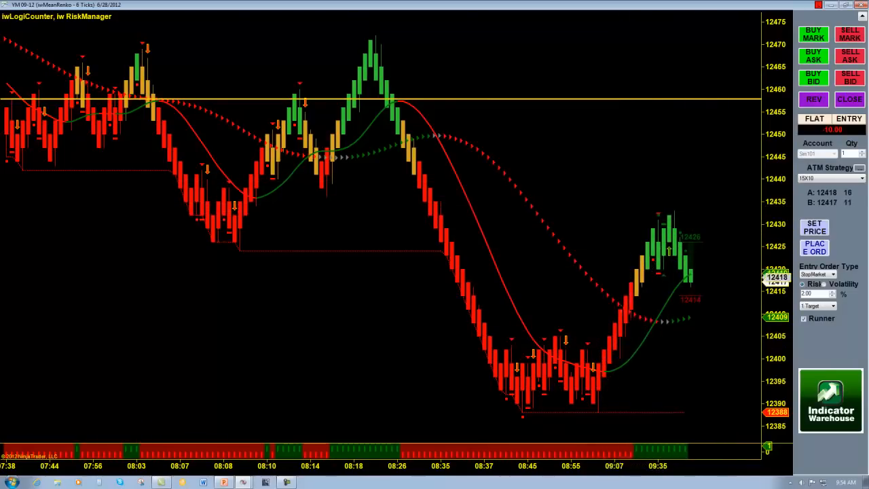
mouse_move(600, 418)
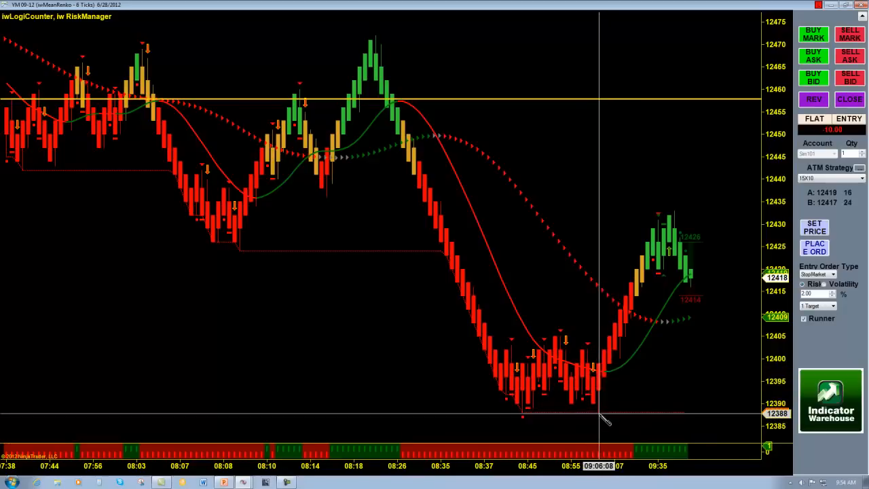
left_click_drag(598, 413, 654, 214)
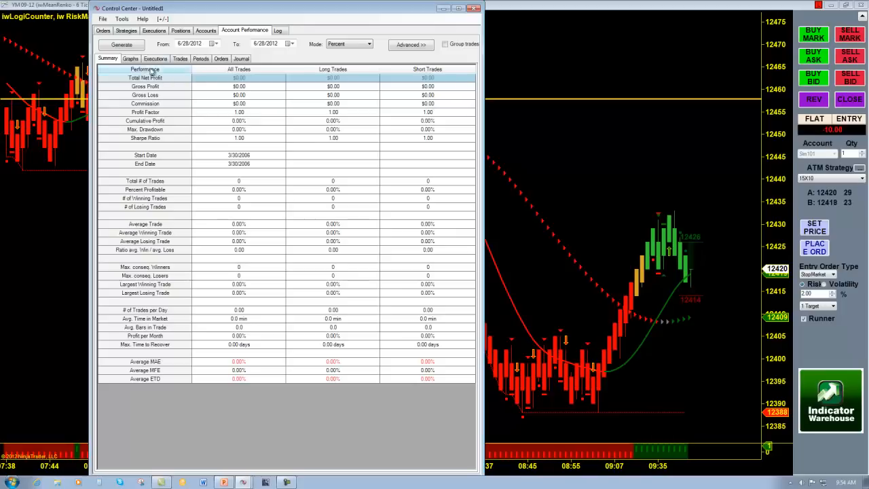
Enable 'Use order entry hot keys' on the General tab of the Options dialog
left_click(108, 19)
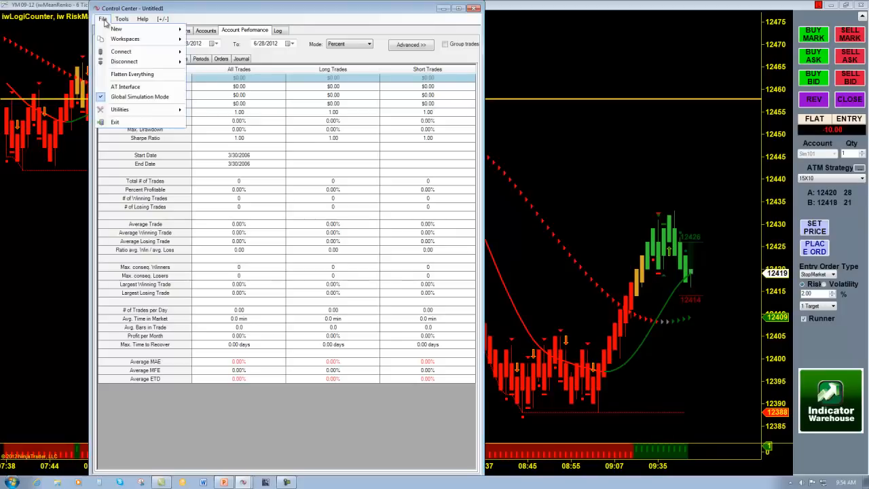
left_click(128, 19)
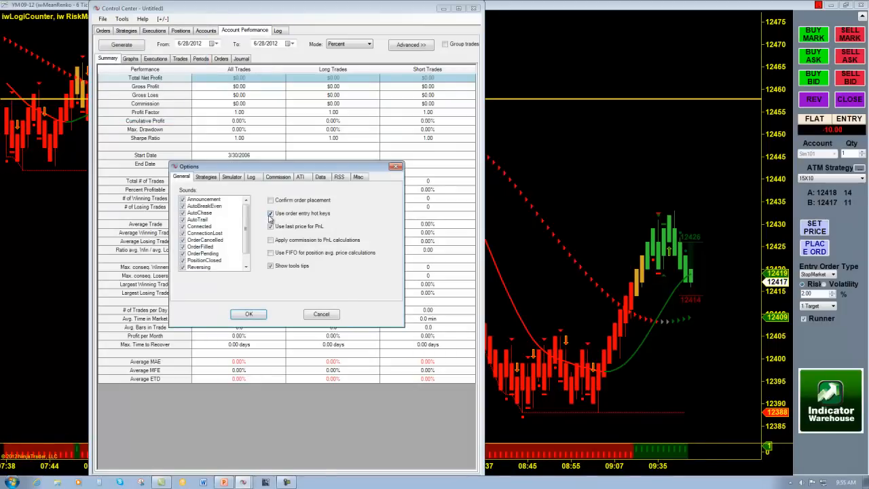
left_click(271, 226)
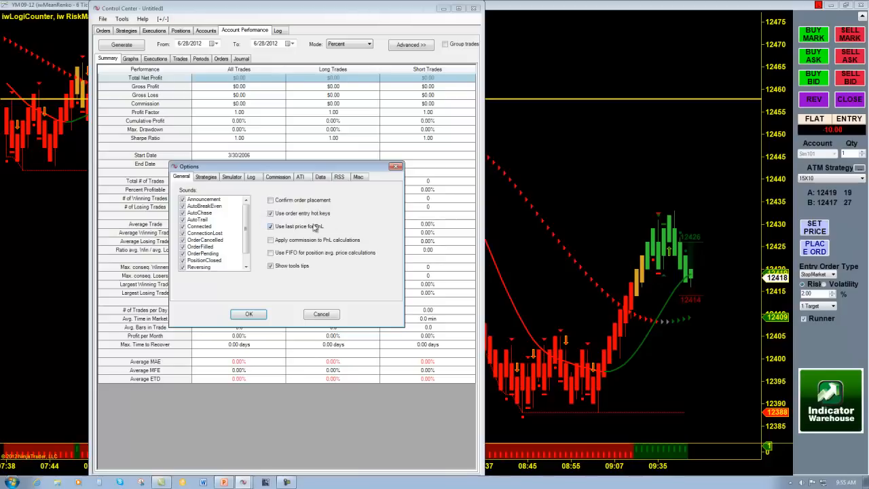
left_click(248, 314)
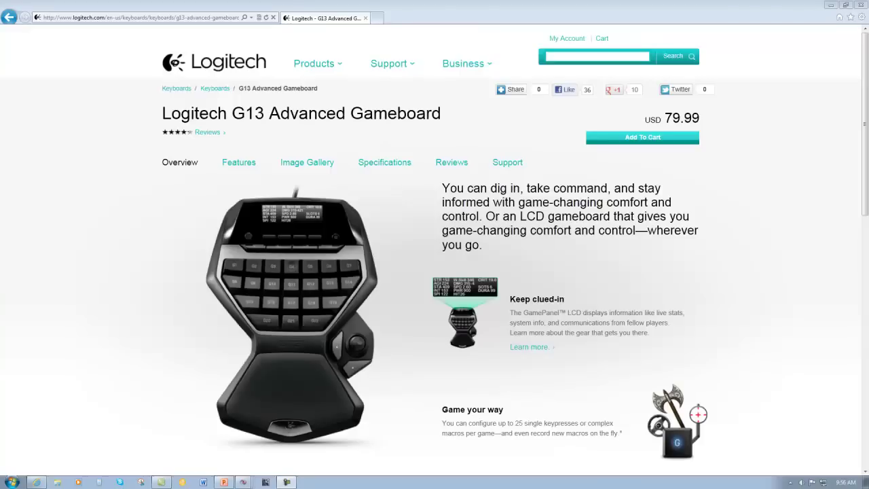
mouse_move(472, 231)
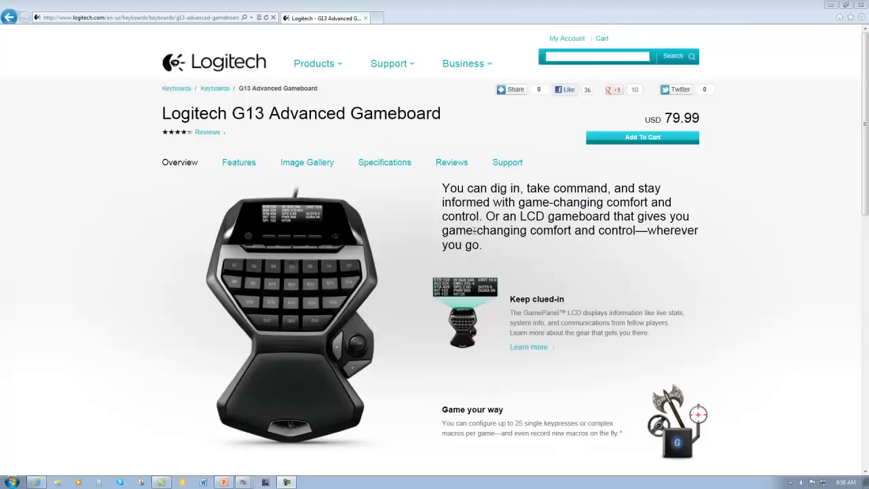
mouse_move(189, 296)
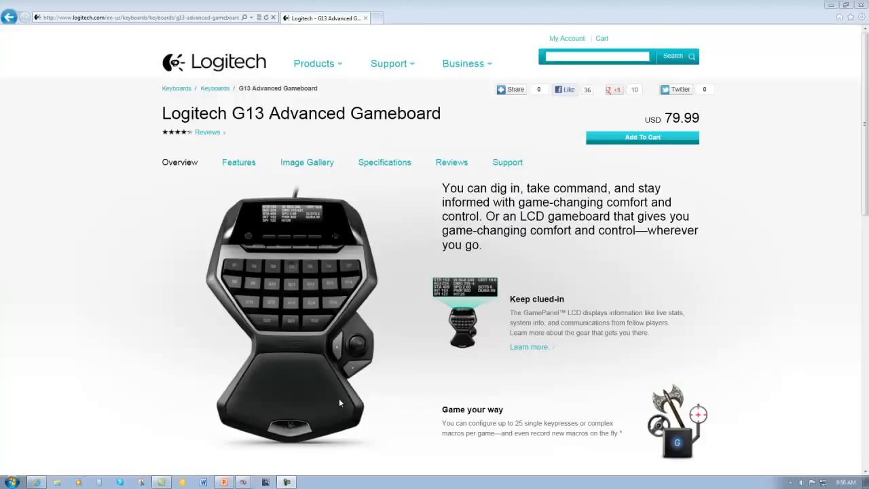
mouse_move(349, 361)
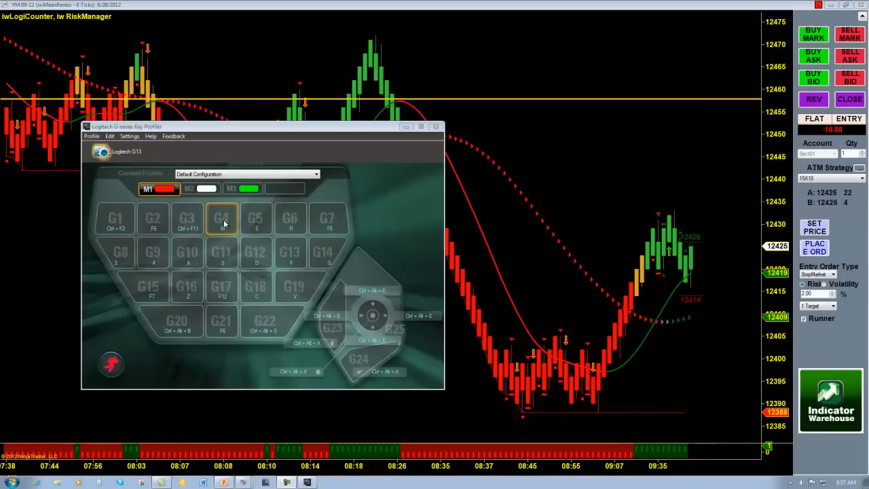
Assign a new keystroke to the G4 key in the M1 set and confirm it
right_click(223, 218)
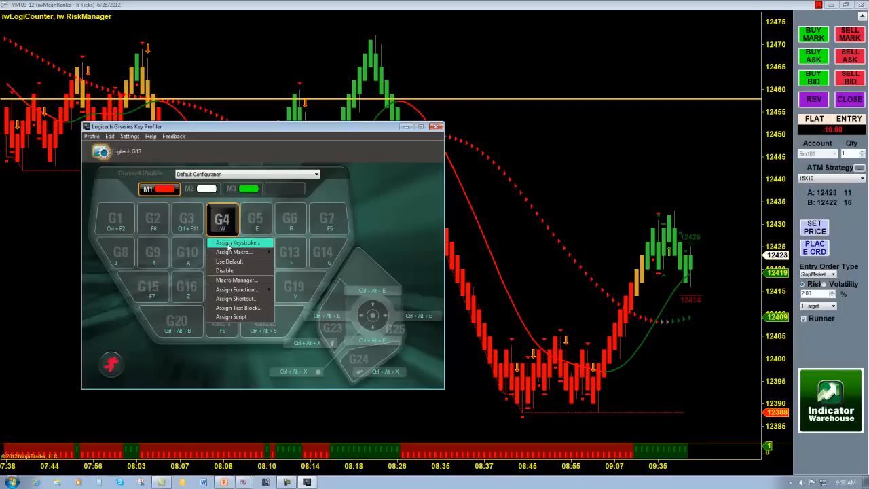
left_click(236, 241)
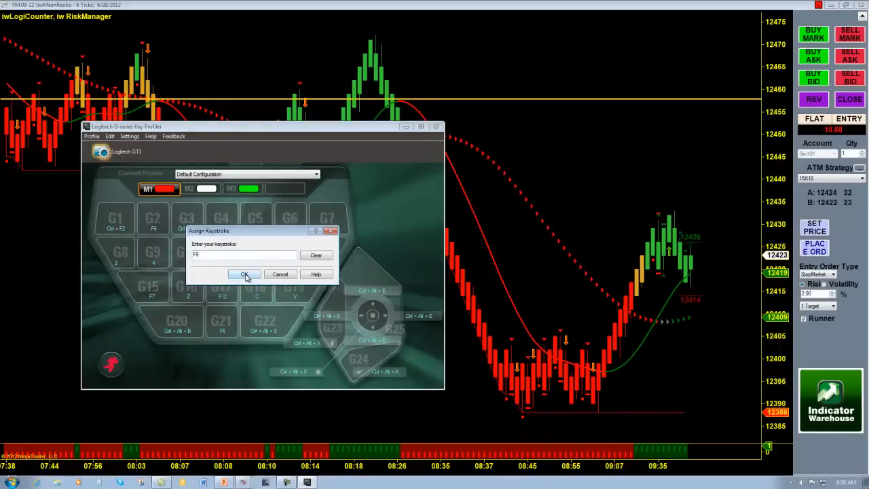
left_click(244, 274)
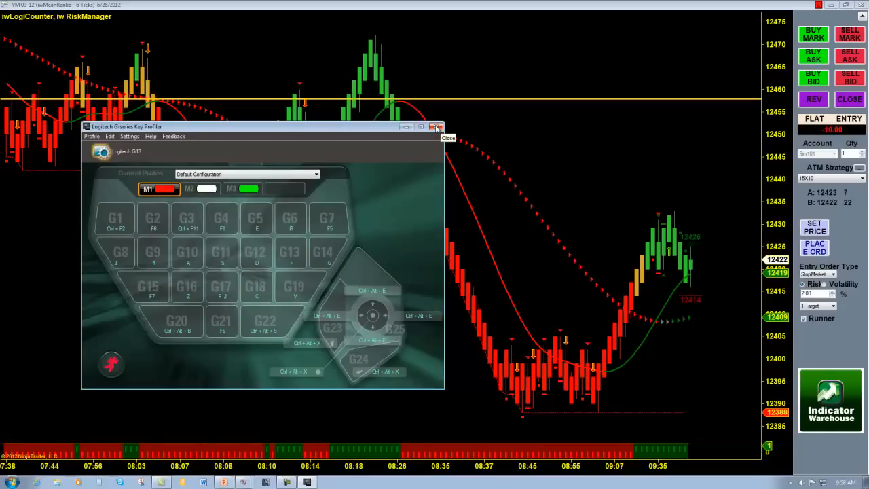
left_click(437, 128)
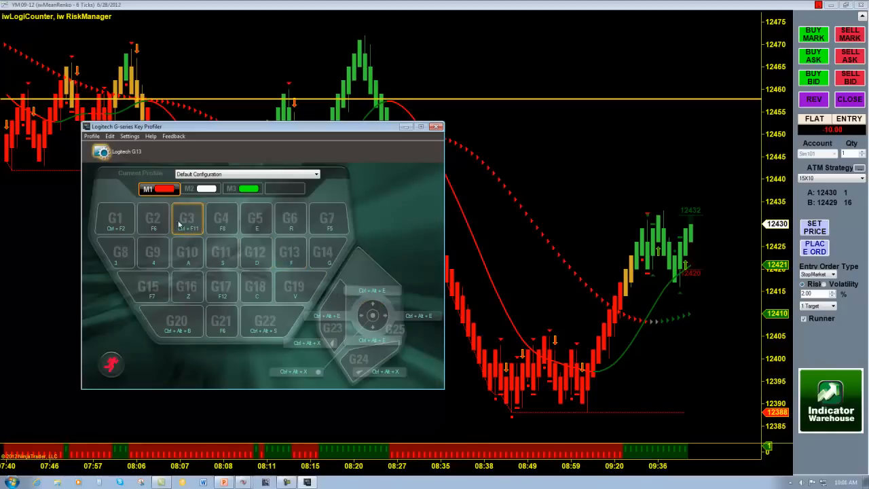
left_click(146, 189)
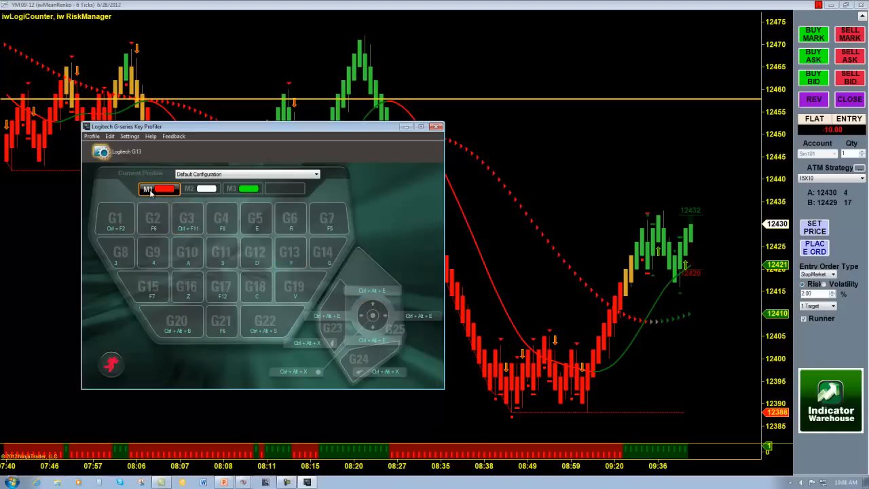
Switch the G13 profile to the M2 key set, showing only G20–G22 assigned with drawing-tool hotkeys
left_click(200, 189)
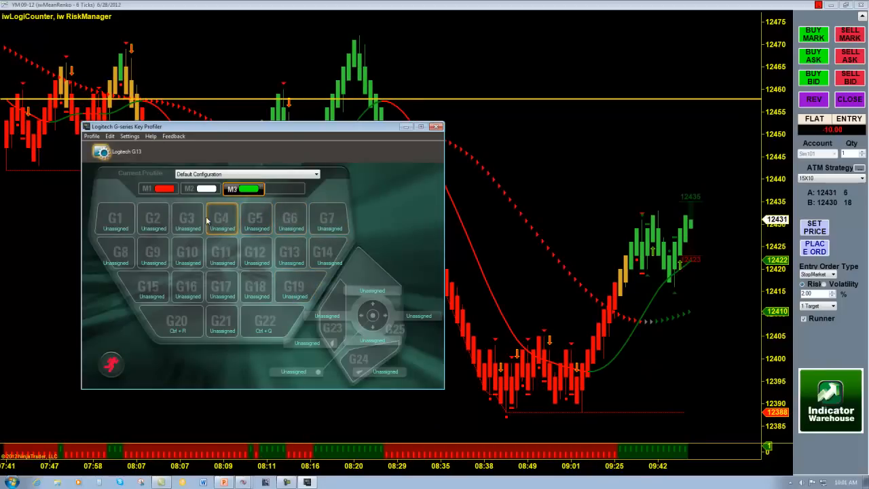
left_click(198, 188)
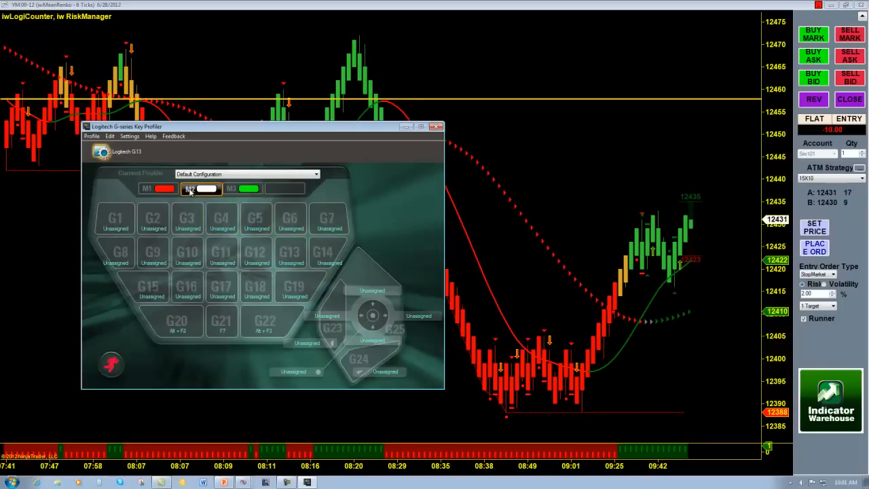
left_click(265, 322)
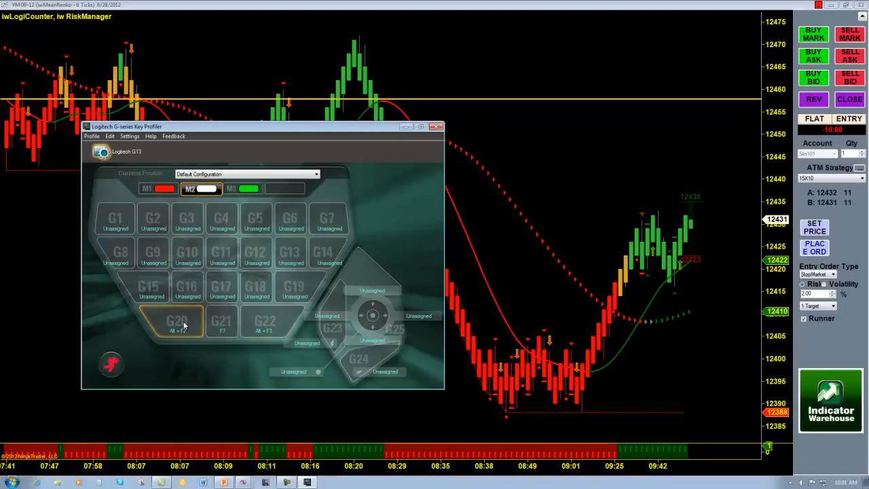
mouse_move(283, 325)
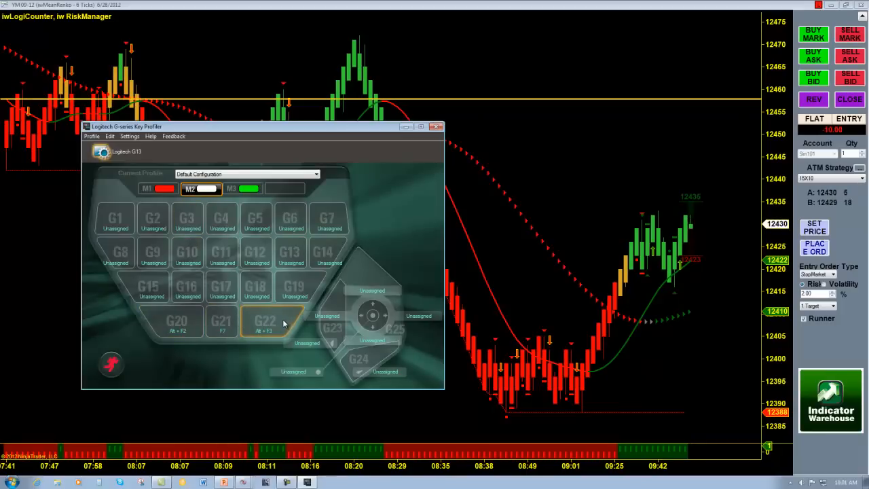